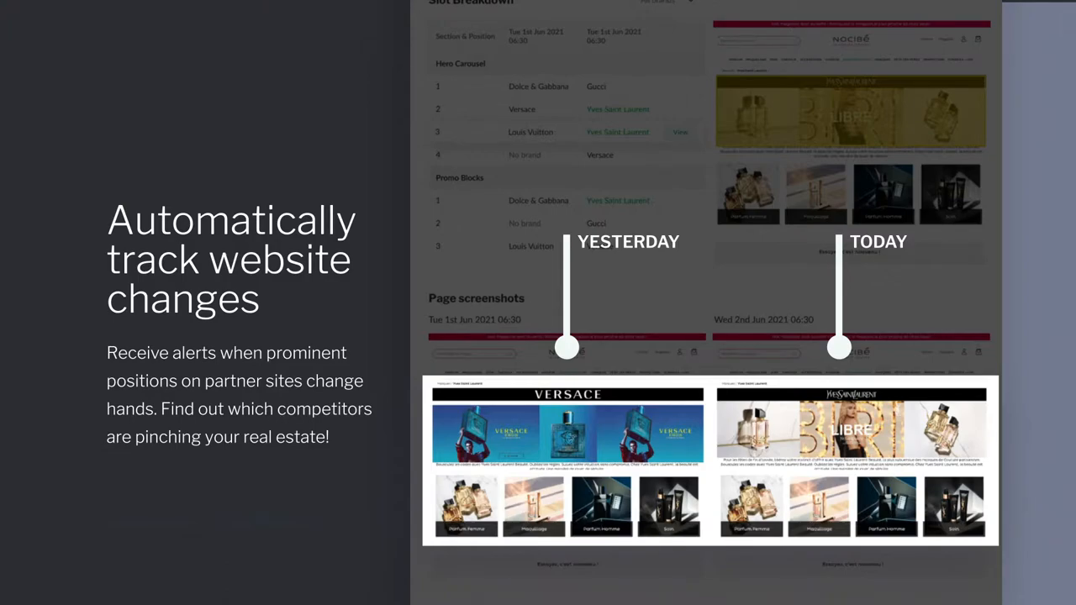
{"action": "scroll", "scroll_direction": "down", "scroll_amount": 3}
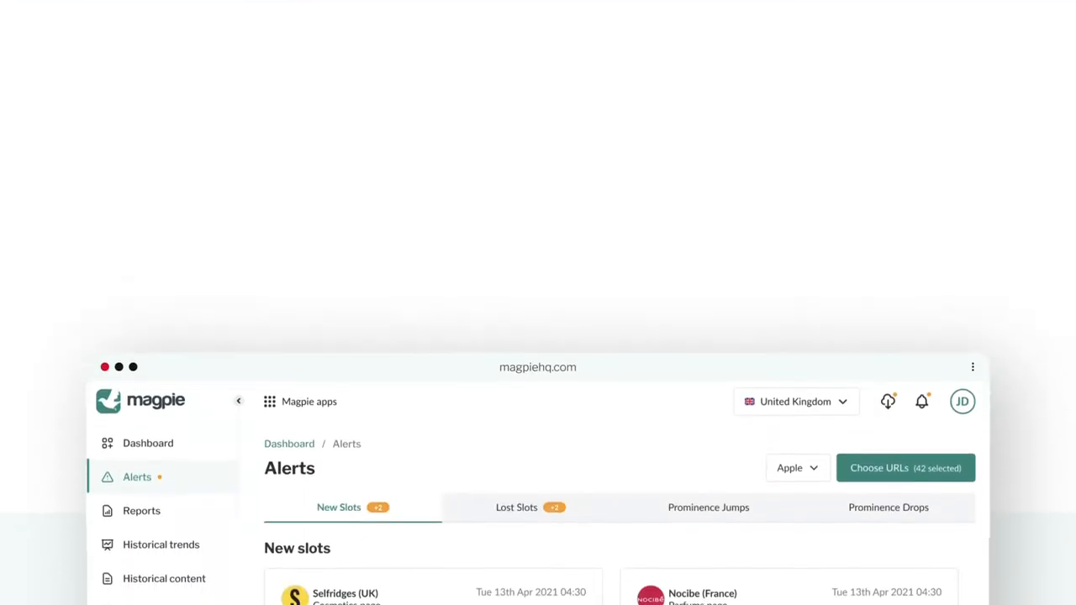
{"action": "scroll", "scroll_direction": "down", "scroll_amount": 3}
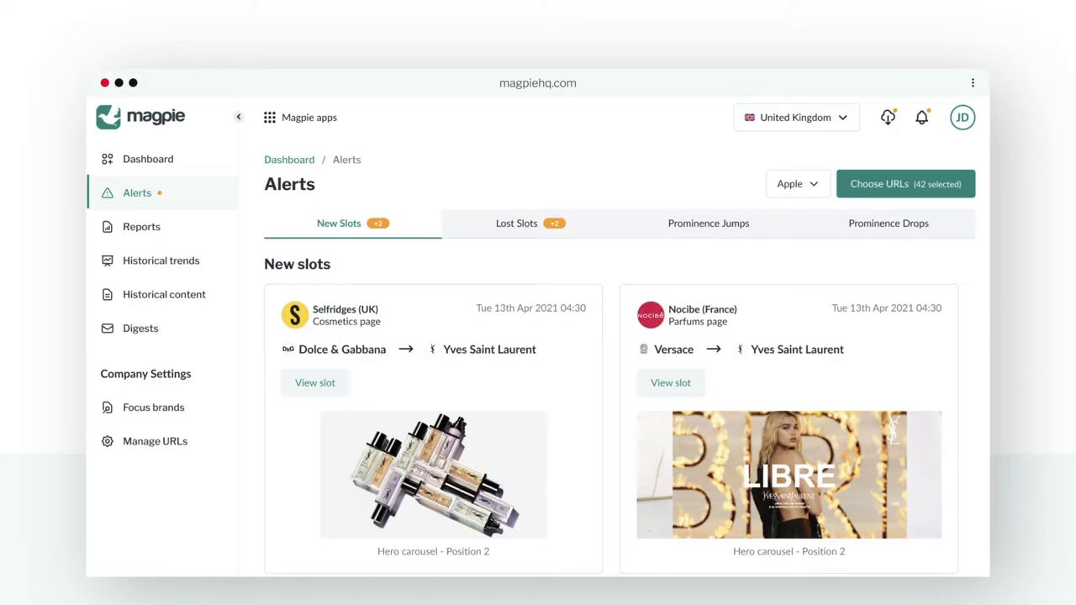
{"action": "scroll", "scroll_direction": "down", "scroll_amount": 3}
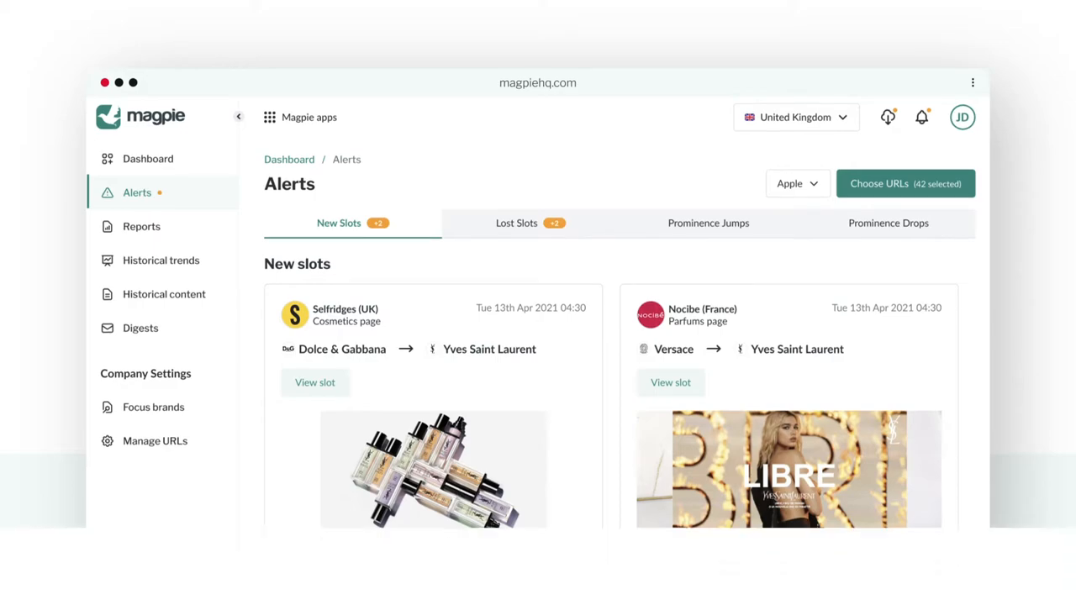